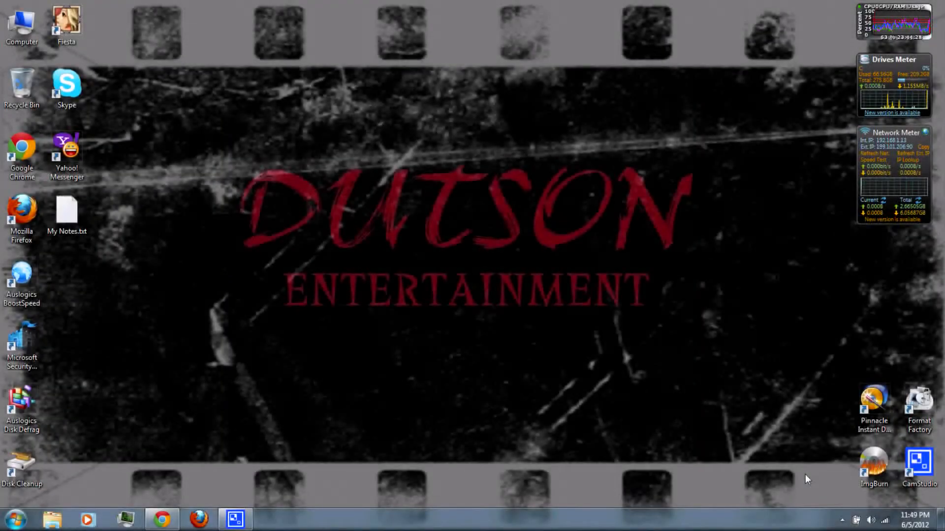
pyautogui.moveTo(144, 495)
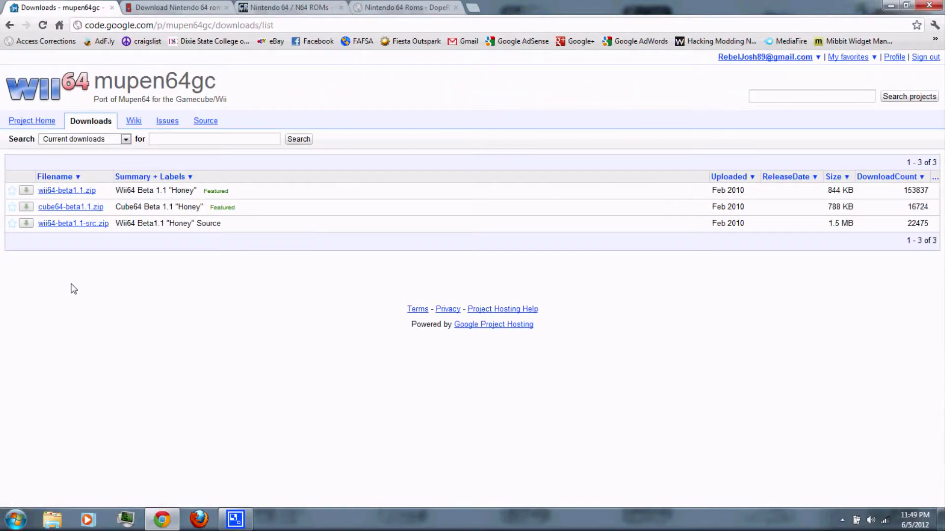
# Download wii64-beta1.1.zip from its detail page on the mupen64gc downloads list.
pyautogui.click(66, 190)
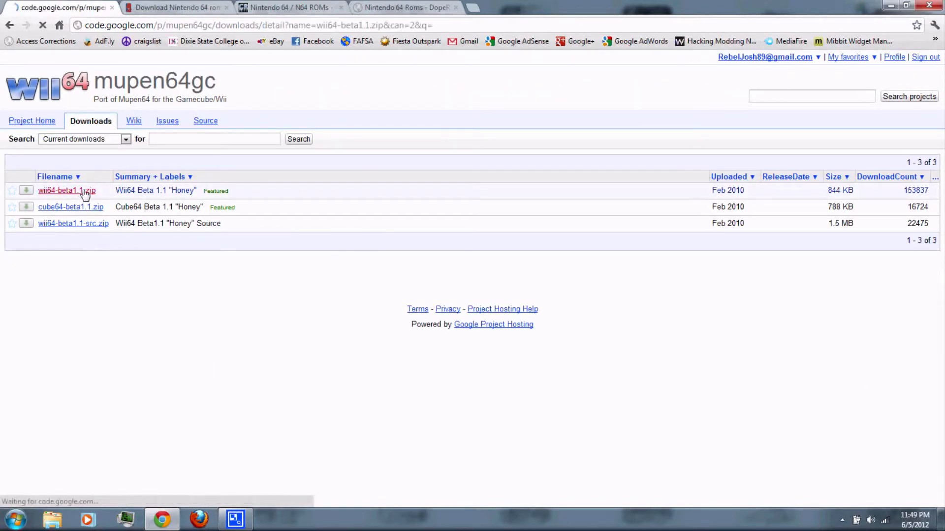
pyautogui.click(65, 190)
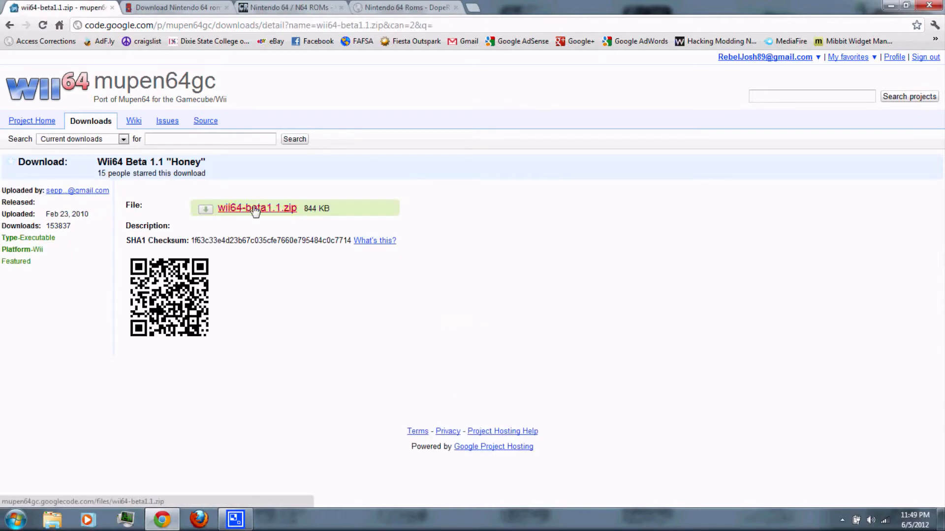
pyautogui.click(256, 208)
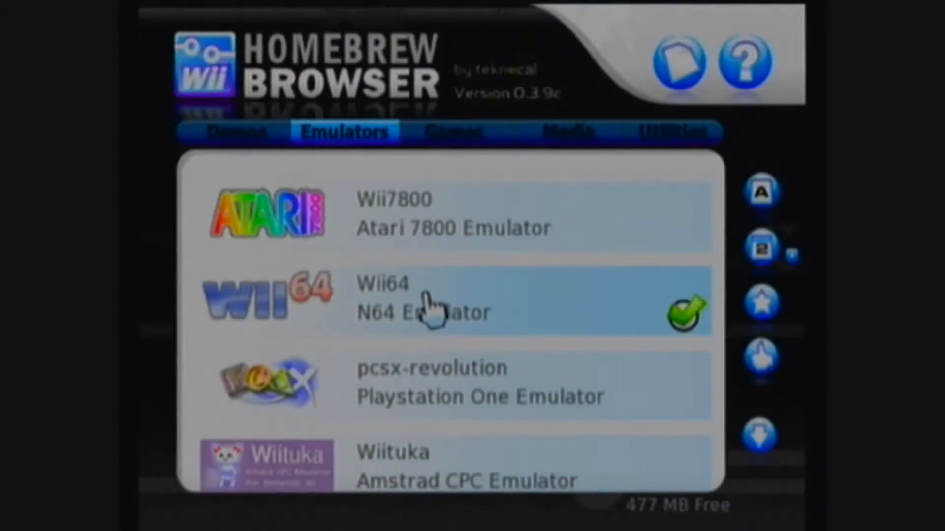
# Choose the Wii64 N64 Emulator entry on the Emulators list.
pyautogui.click(422, 299)
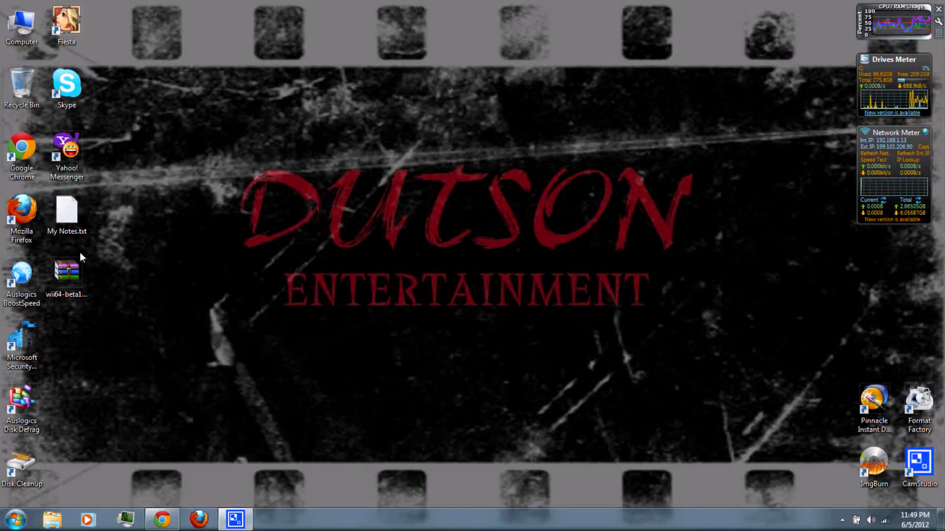
# Extract wii64-beta1.1.zip to a desktop folder and view the wii64-beta1.1 folder's contents.
pyautogui.rightClick(65, 269)
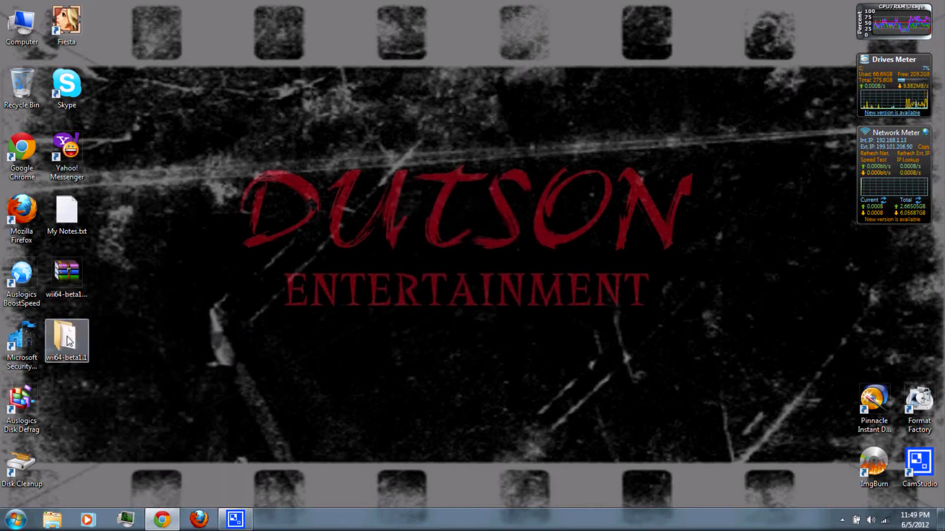
pyautogui.doubleClick(66, 340)
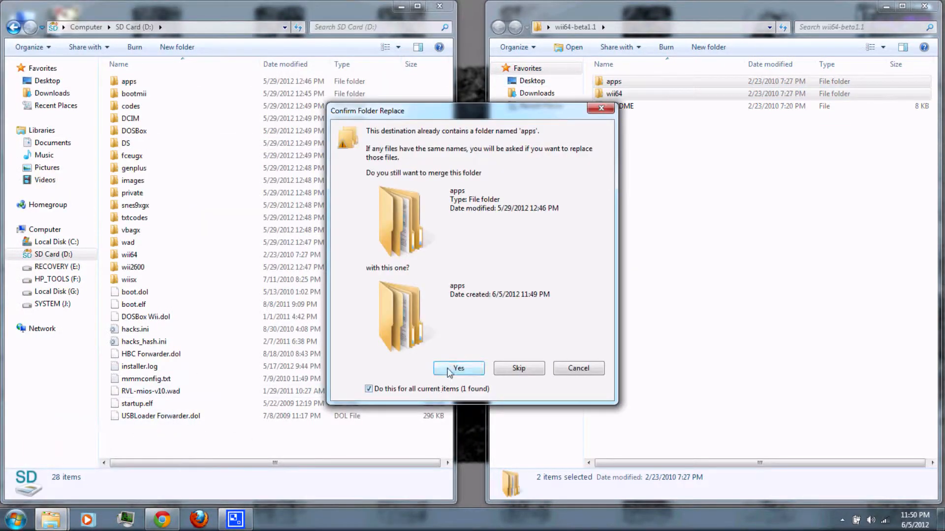
# Merge the apps and wii64 folders onto SD Card (D:), replacing the existing boot.dol.
pyautogui.click(457, 368)
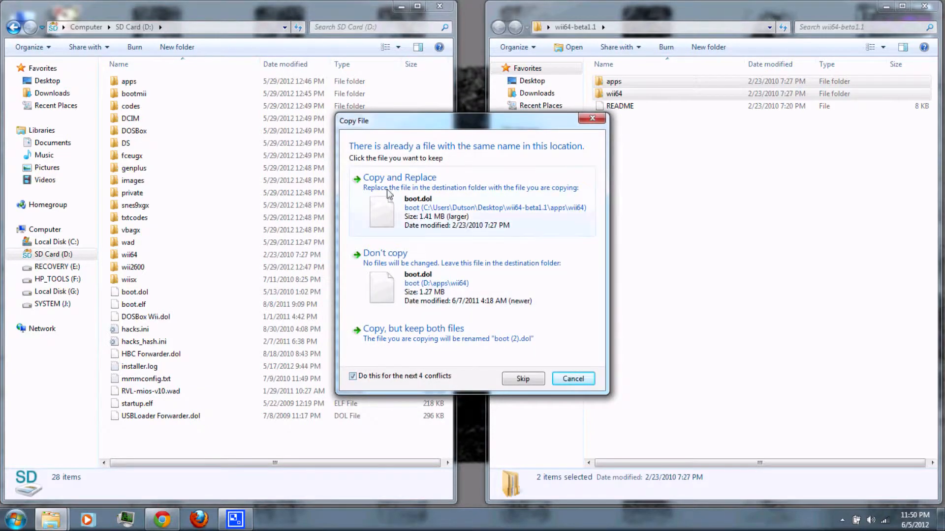
pyautogui.click(399, 177)
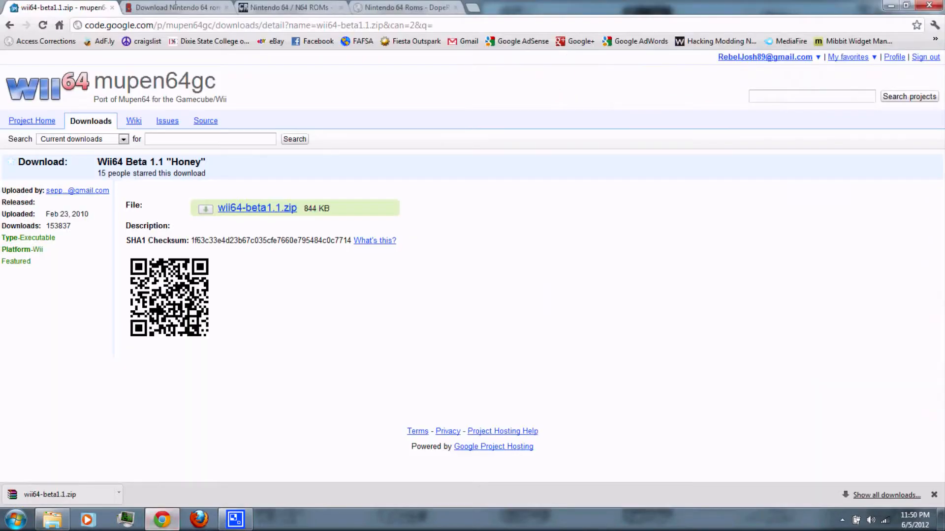
# Check the DopeROMs Nintendo 64 tab, then settle on CoolROM's N64 top ROMs page.
pyautogui.click(175, 7)
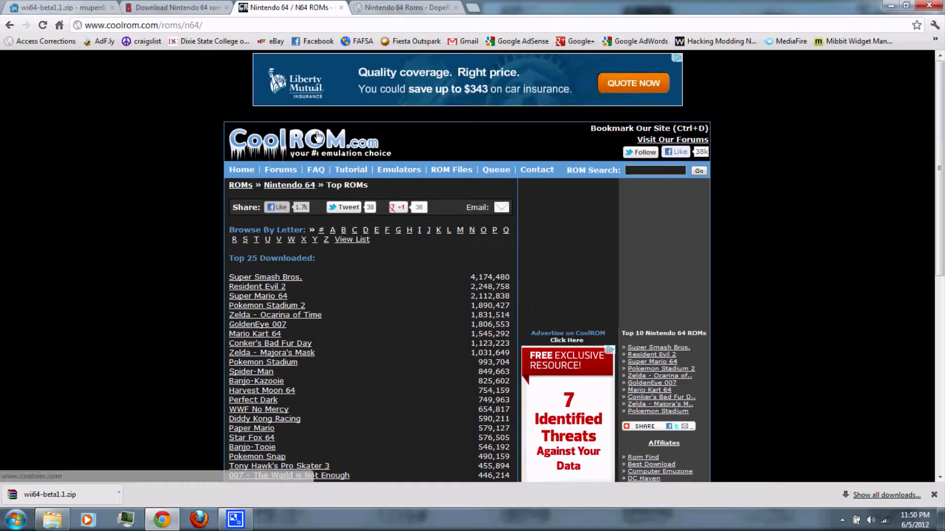
pyautogui.click(403, 7)
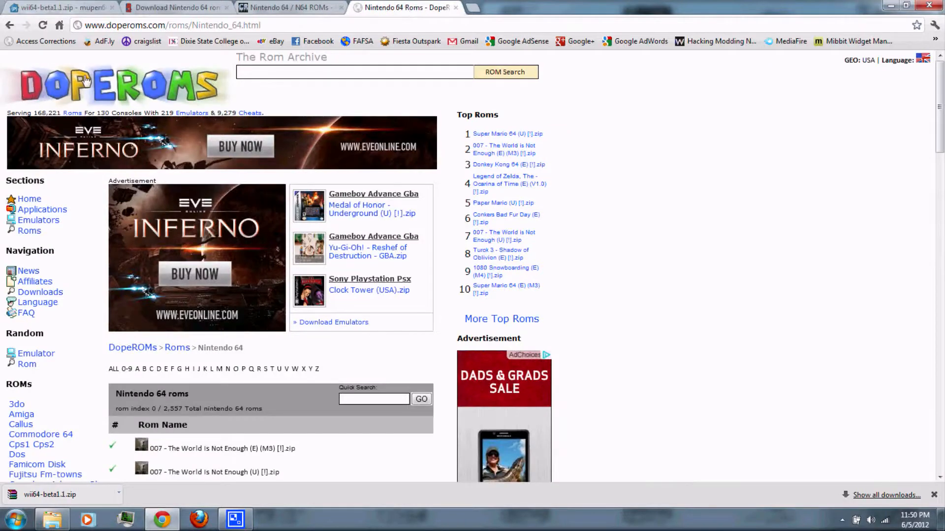
pyautogui.moveTo(830, 259)
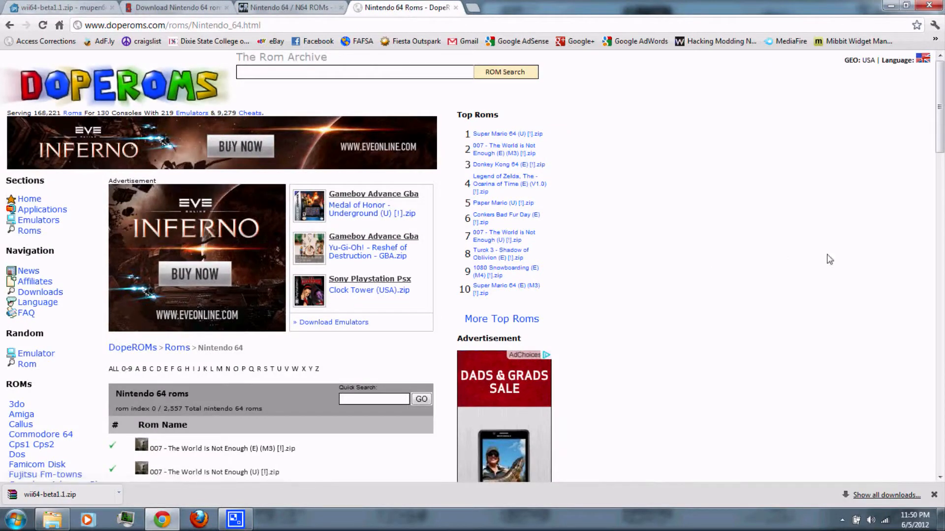
pyautogui.click(289, 7)
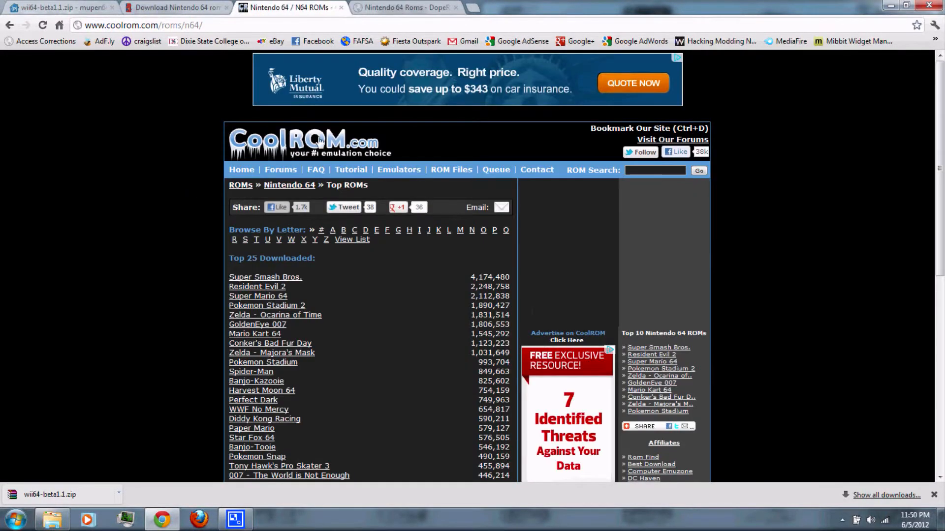
pyautogui.moveTo(142, 281)
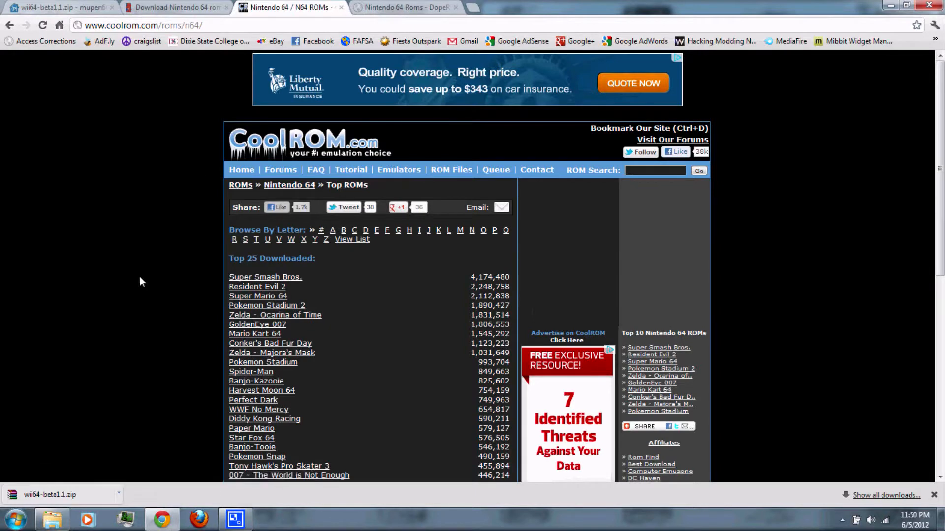
pyautogui.moveTo(257, 296)
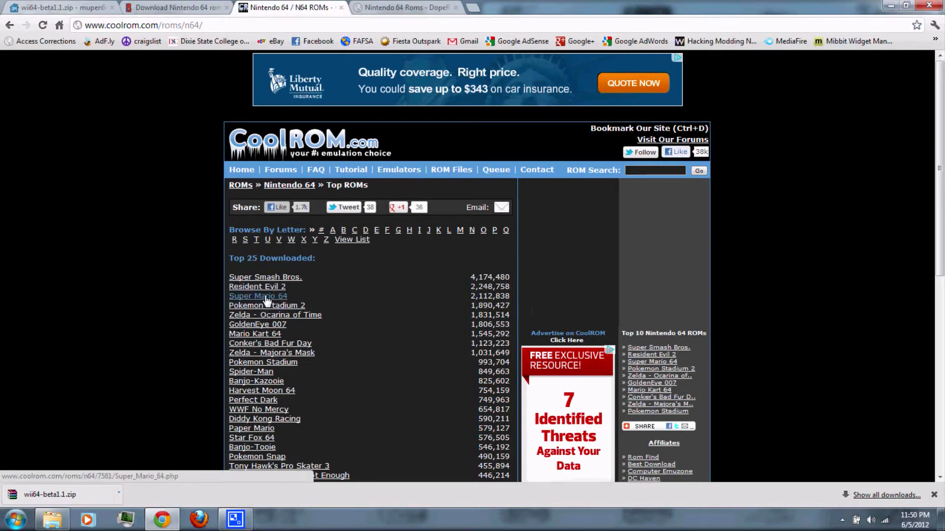
# Start the Super Mario 64.zip download from its CoolROM page and set the popup aside.
pyautogui.click(257, 297)
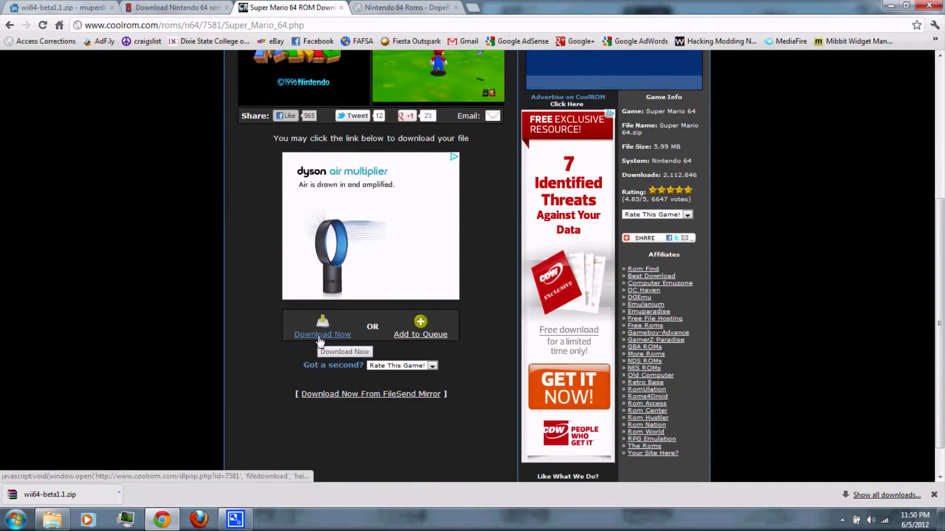
pyautogui.click(322, 334)
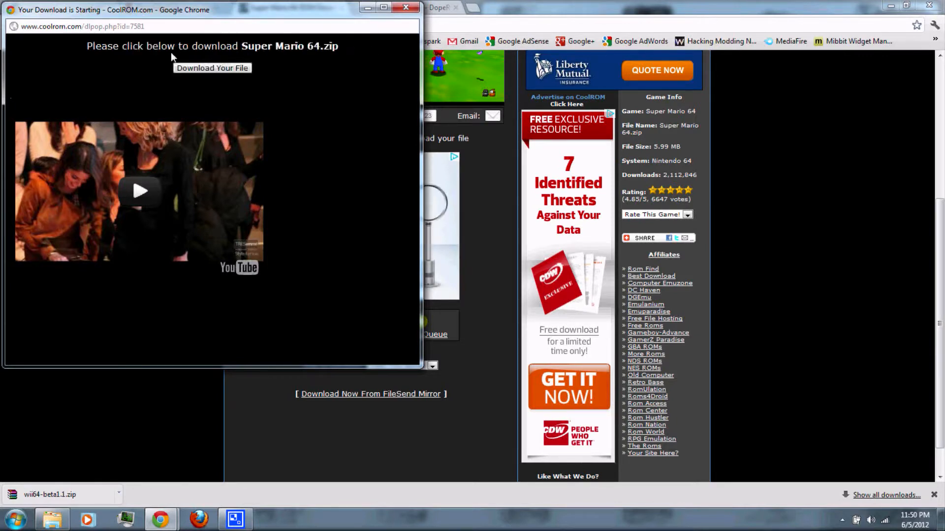
pyautogui.click(213, 68)
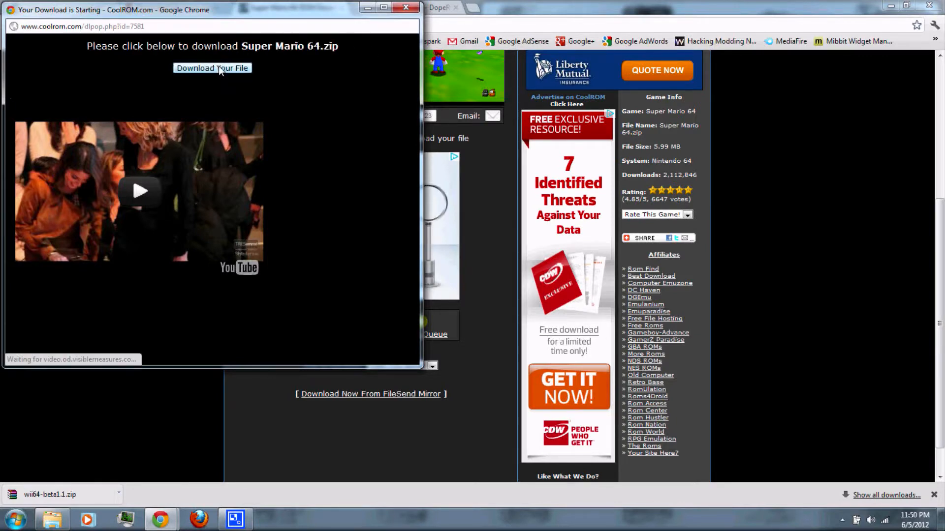
pyautogui.click(212, 68)
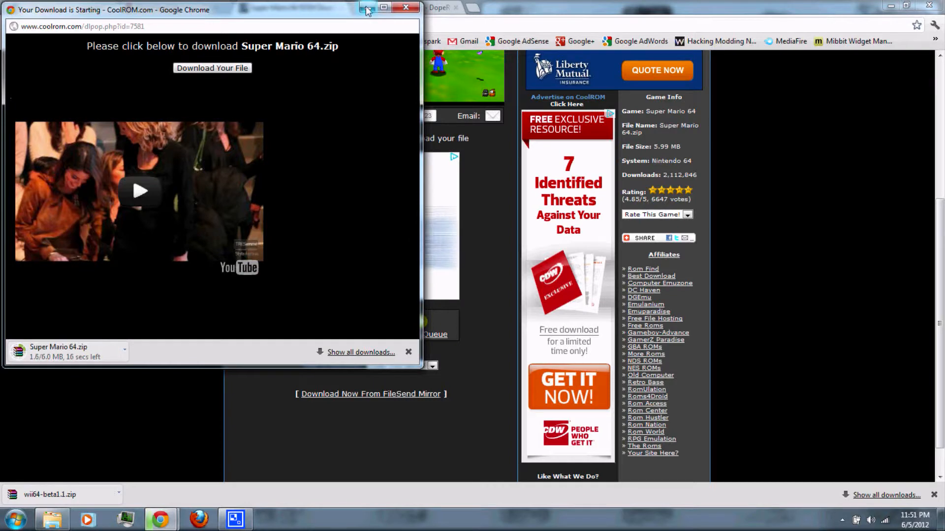
pyautogui.click(407, 7)
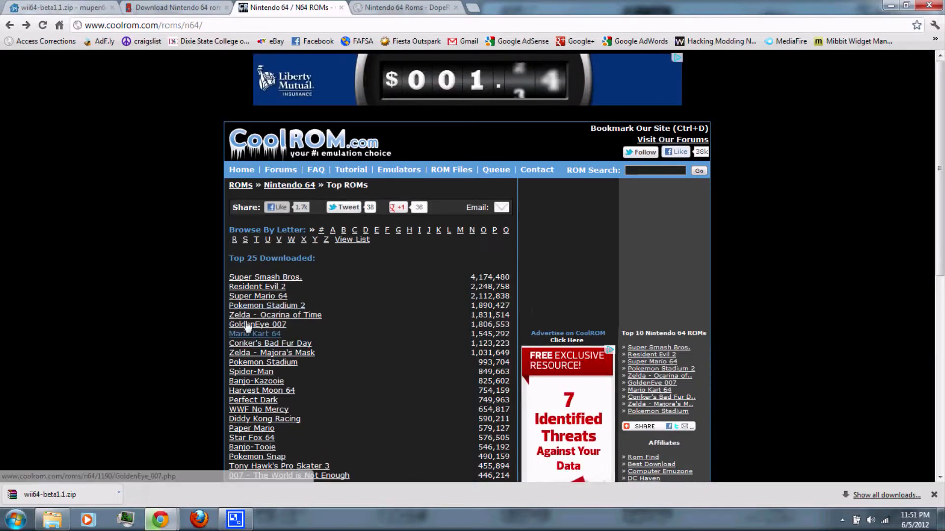
# Start the Zelda - Ocarina of Time zip download from its CoolROM page and set the popup aside.
pyautogui.click(274, 315)
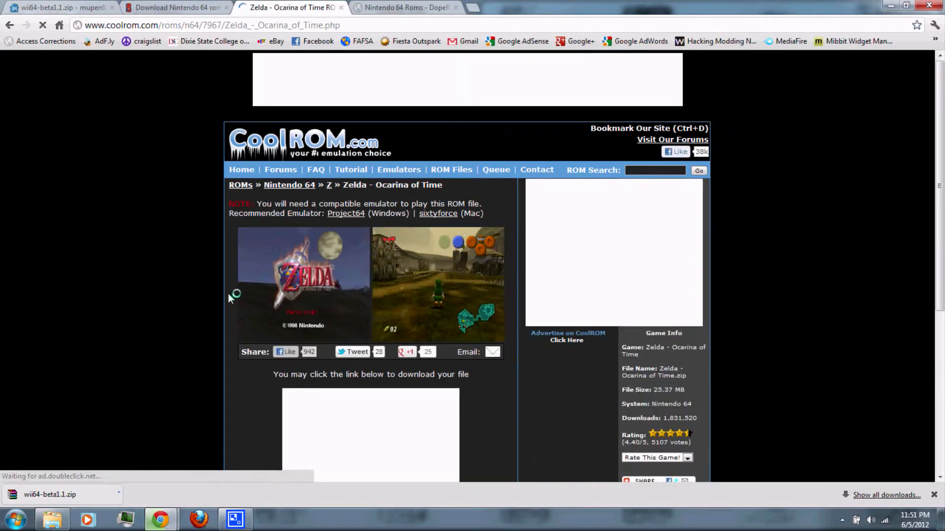
pyautogui.scroll(-3)
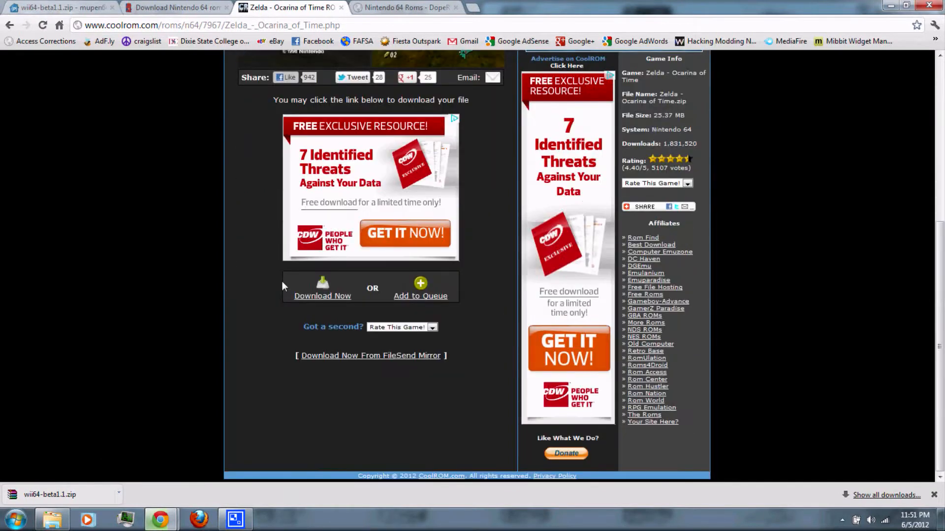
pyautogui.click(323, 297)
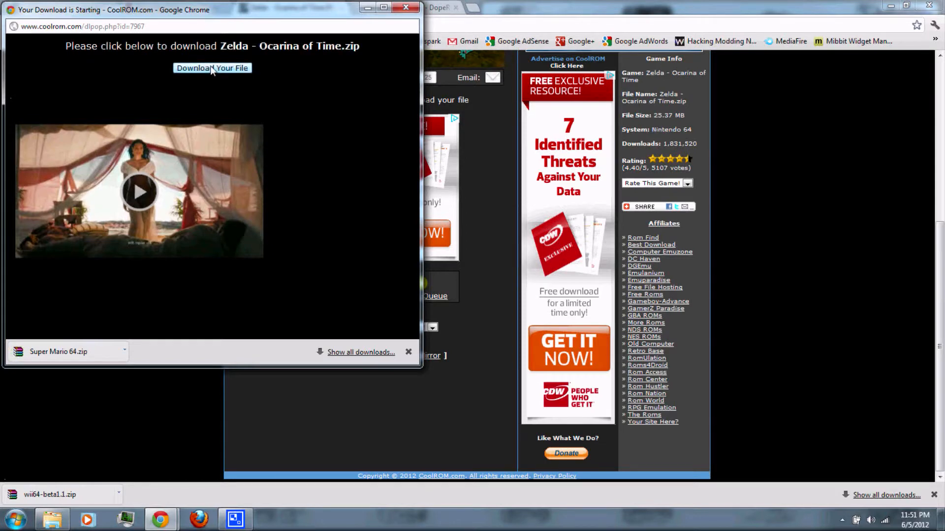
pyautogui.click(212, 68)
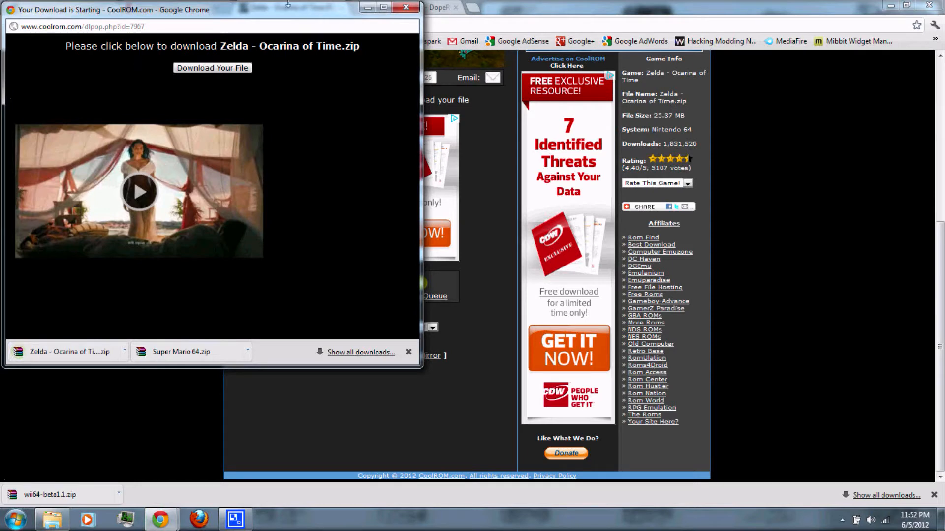
pyautogui.click(405, 7)
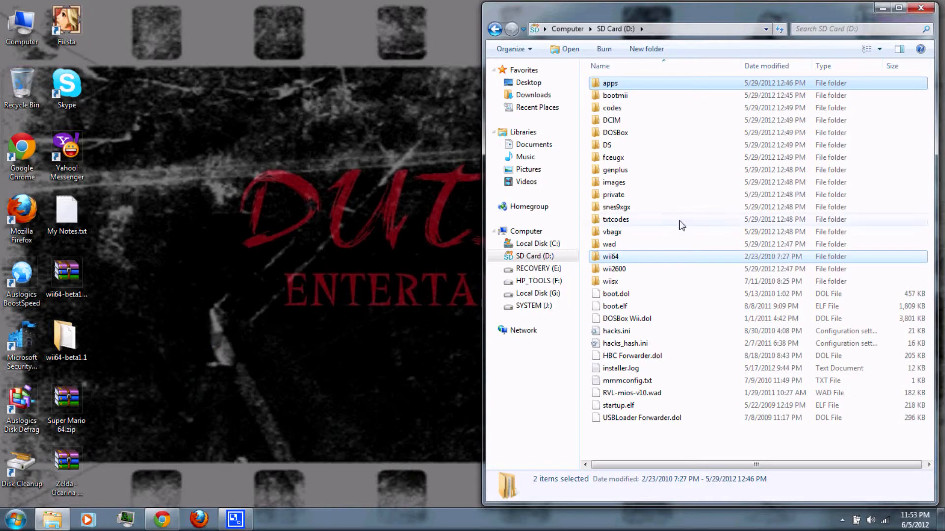
pyautogui.moveTo(619, 259)
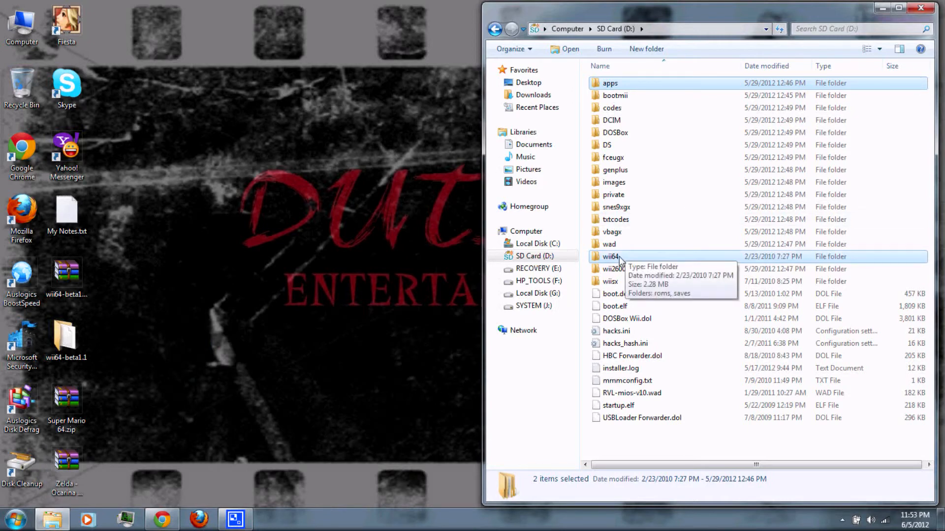
# Browse into wii64 and then roms on SD Card (D:) to reach the ROM destination folder.
pyautogui.doubleClick(612, 255)
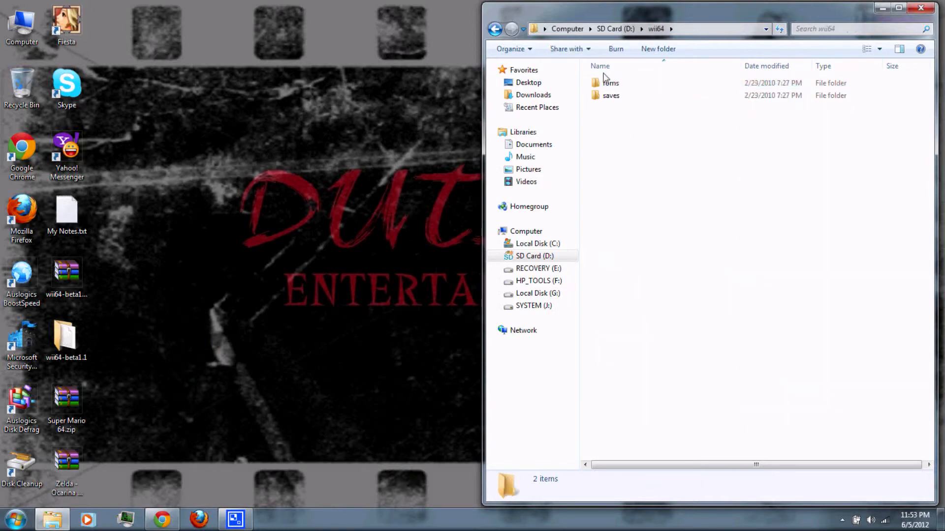
pyautogui.doubleClick(610, 83)
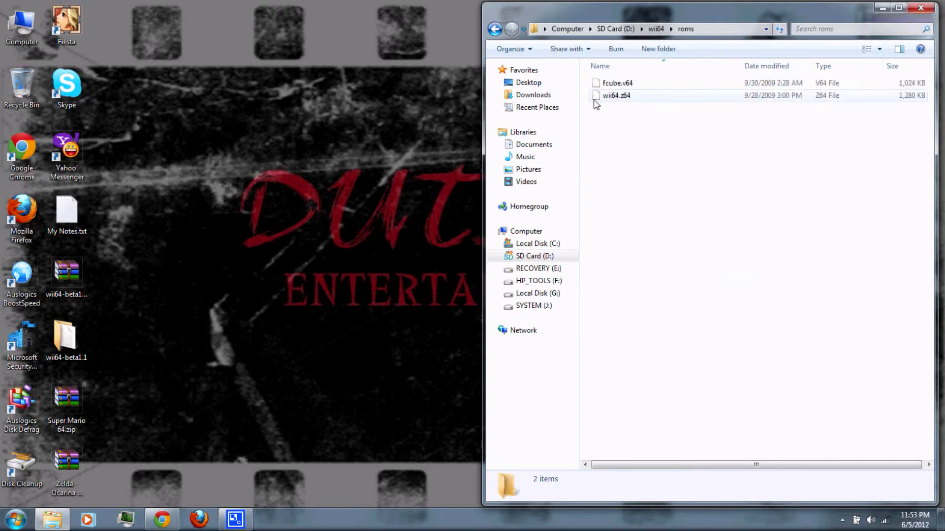